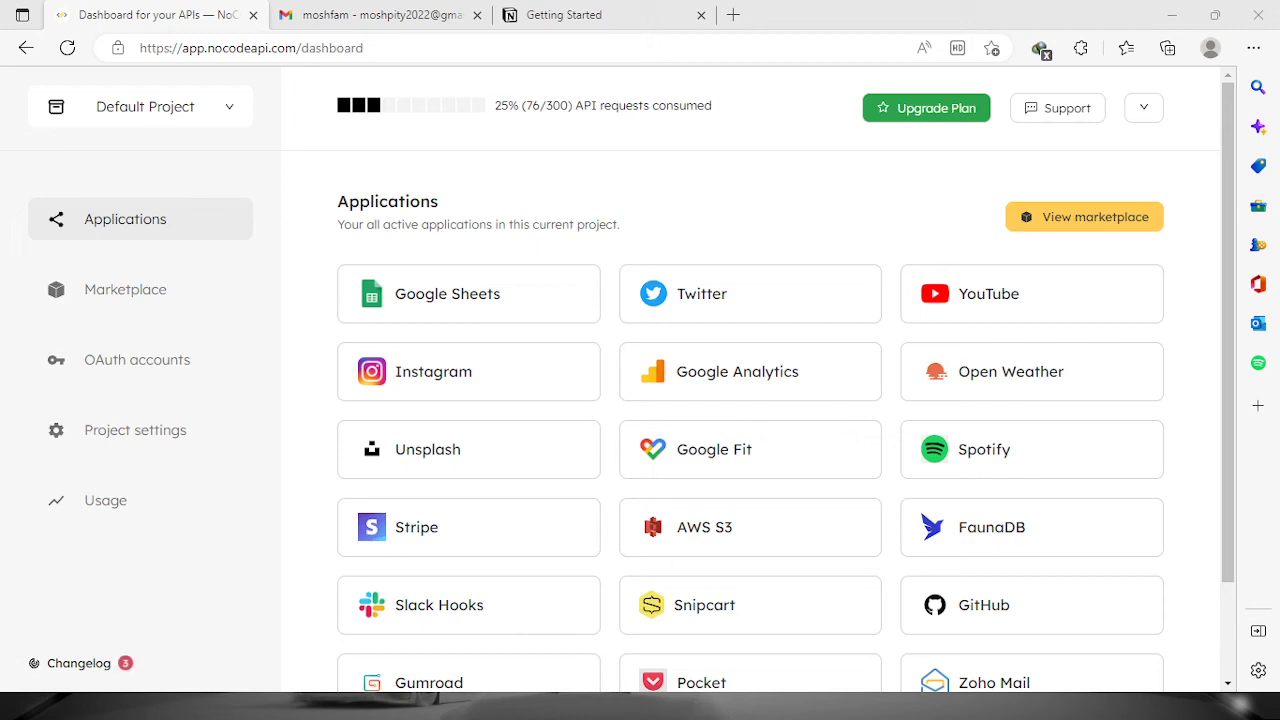
mouse_move(396, 596)
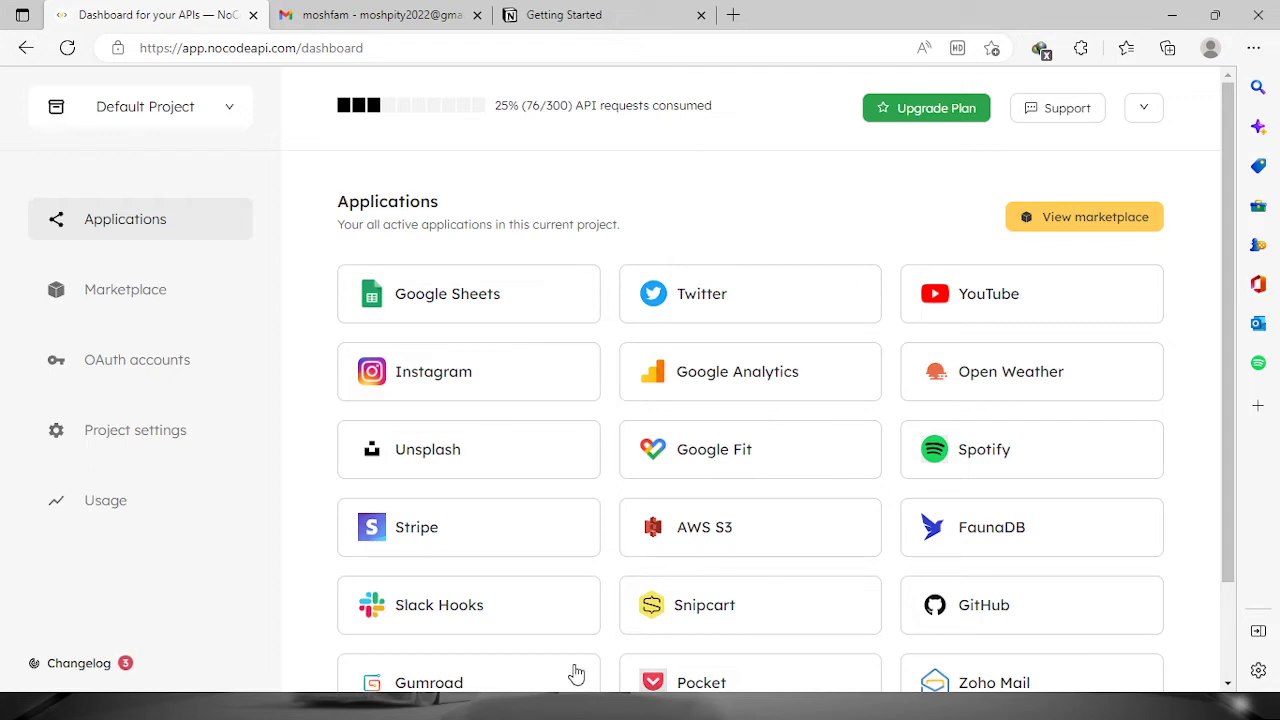
- Find Notion in the Marketplace via the search 'no' and start creating a new Notion API
click(124, 288)
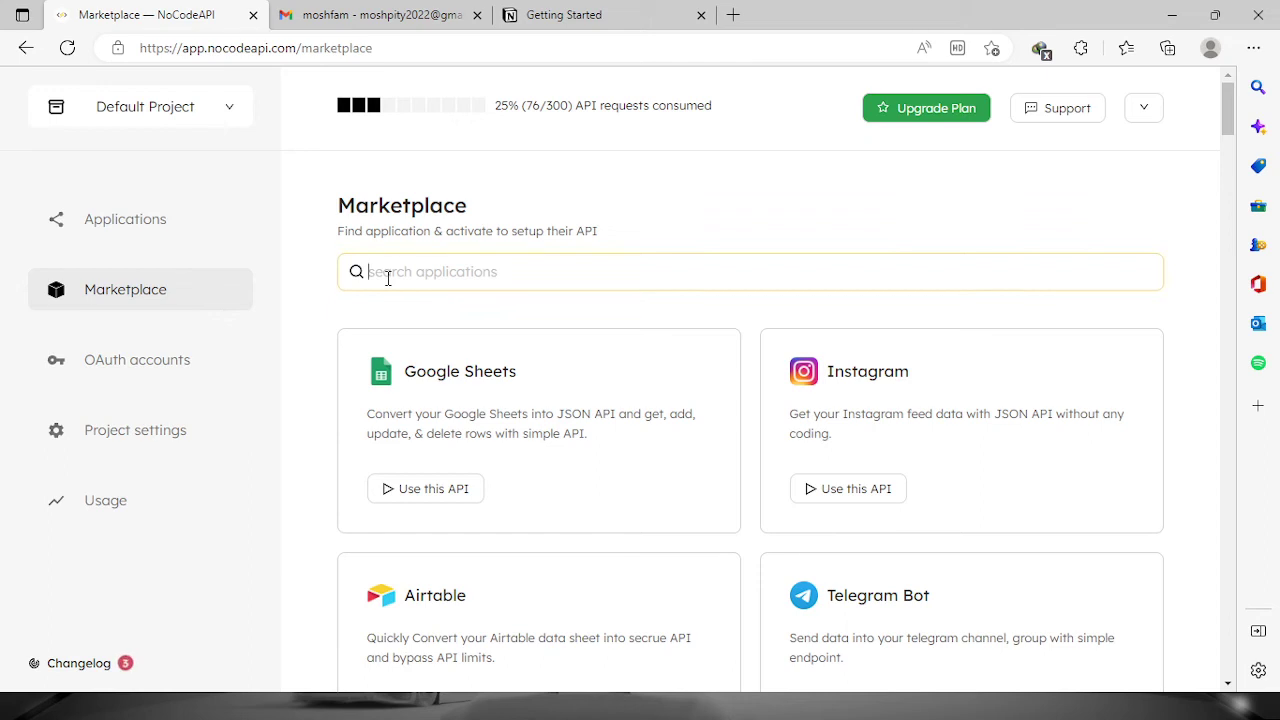
text(no)
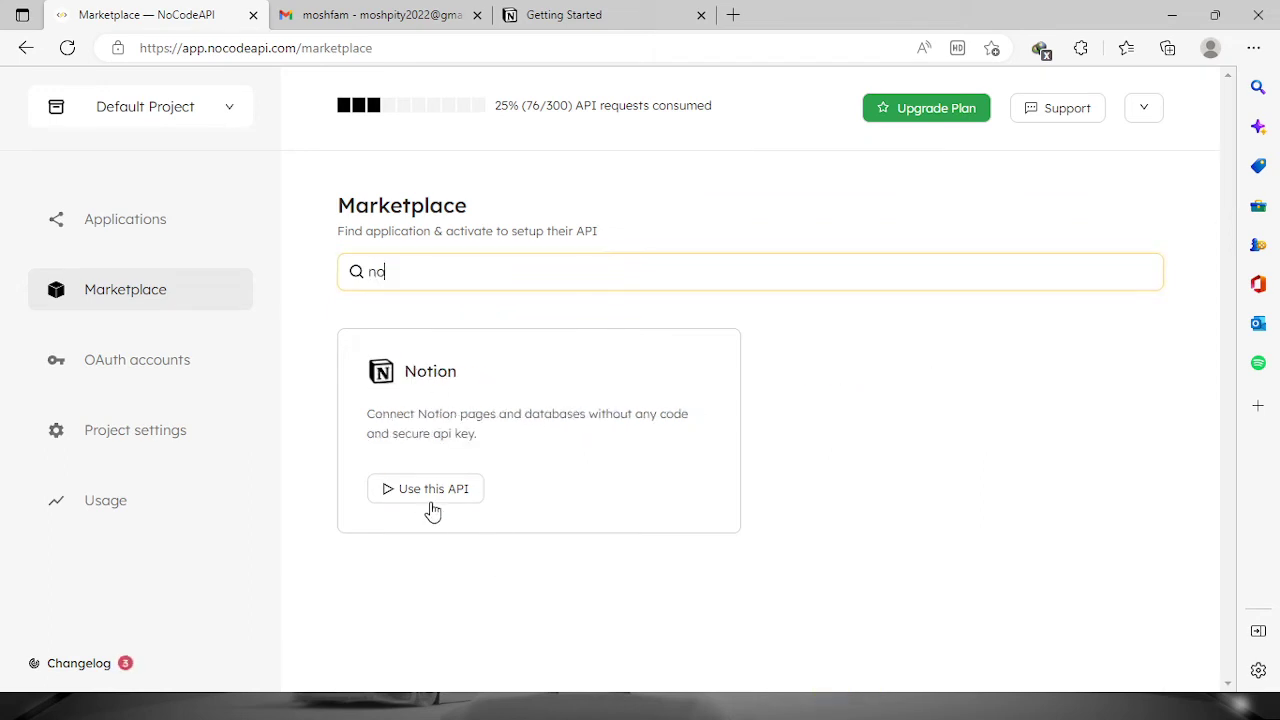
click(424, 488)
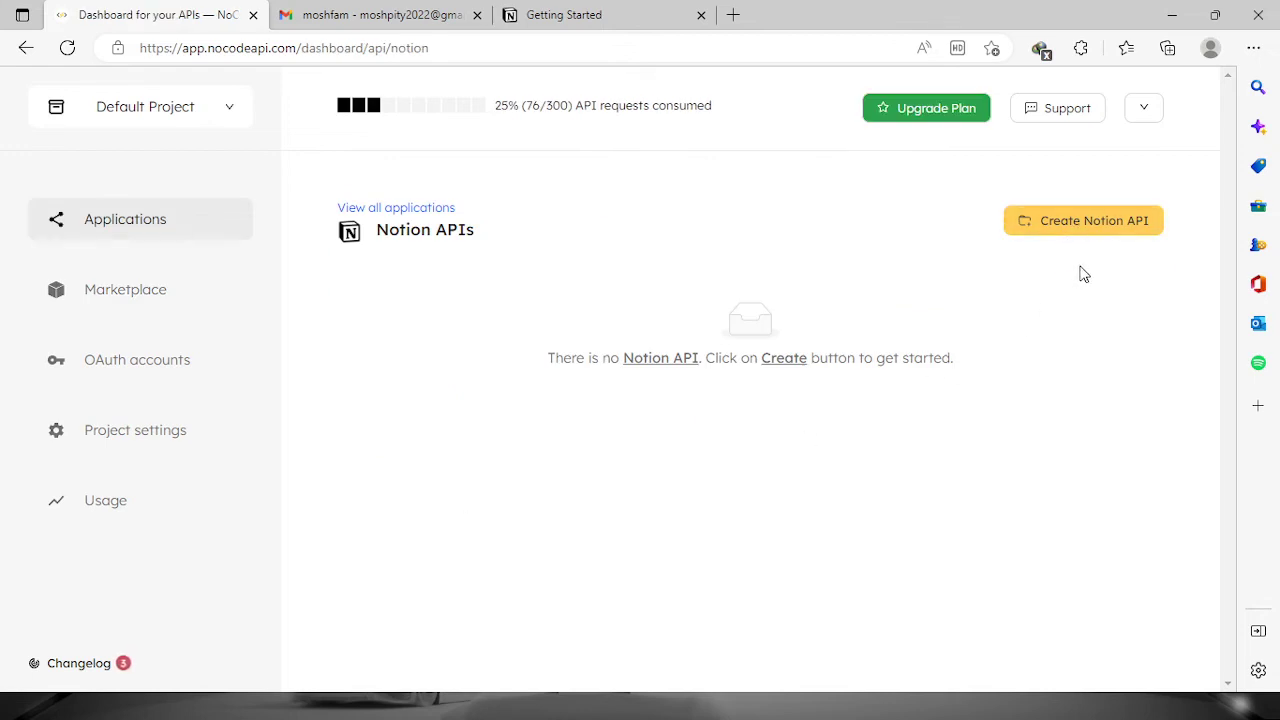
click(1084, 220)
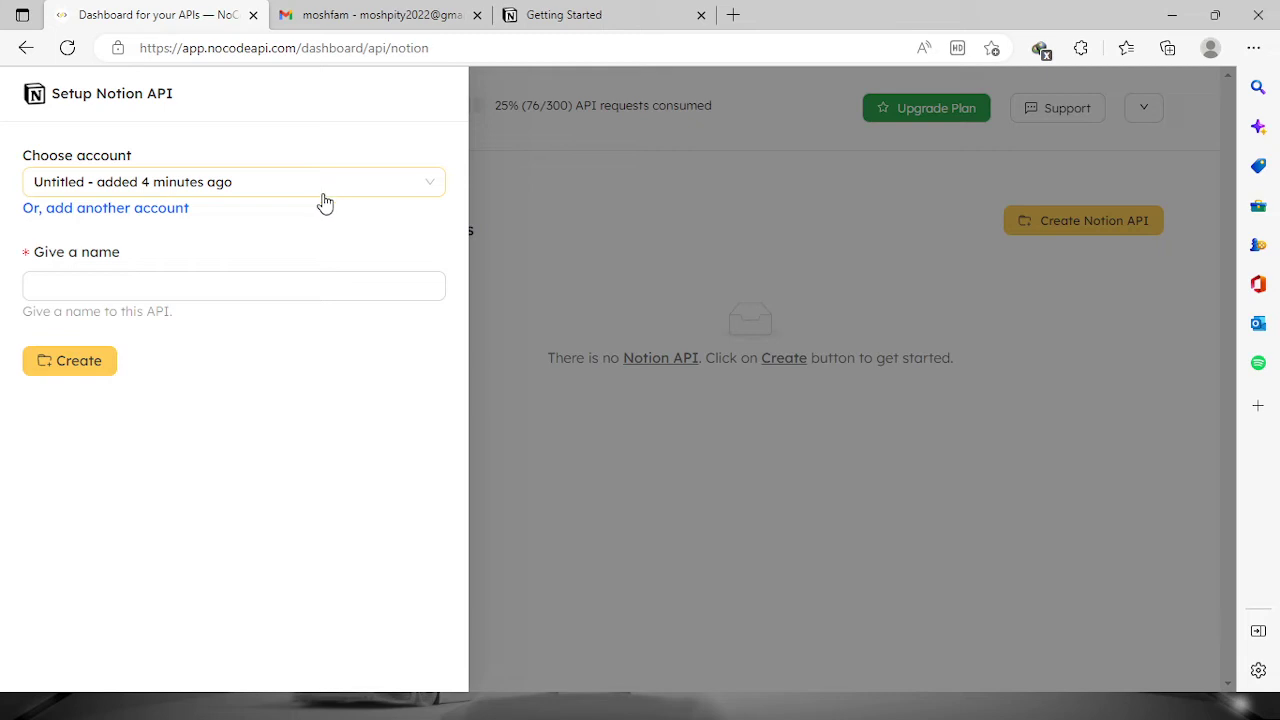
- Name the new API 'my notion' and create it on the existing Notion account
click(232, 284)
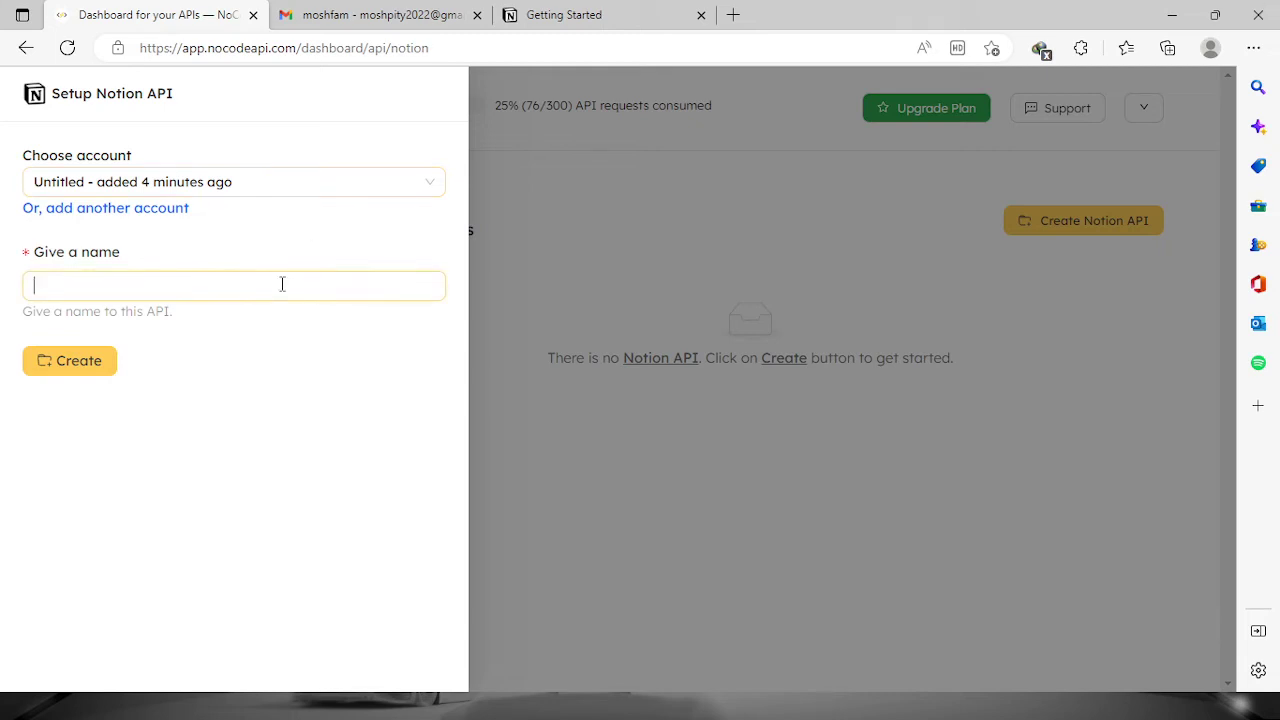
click(68, 360)
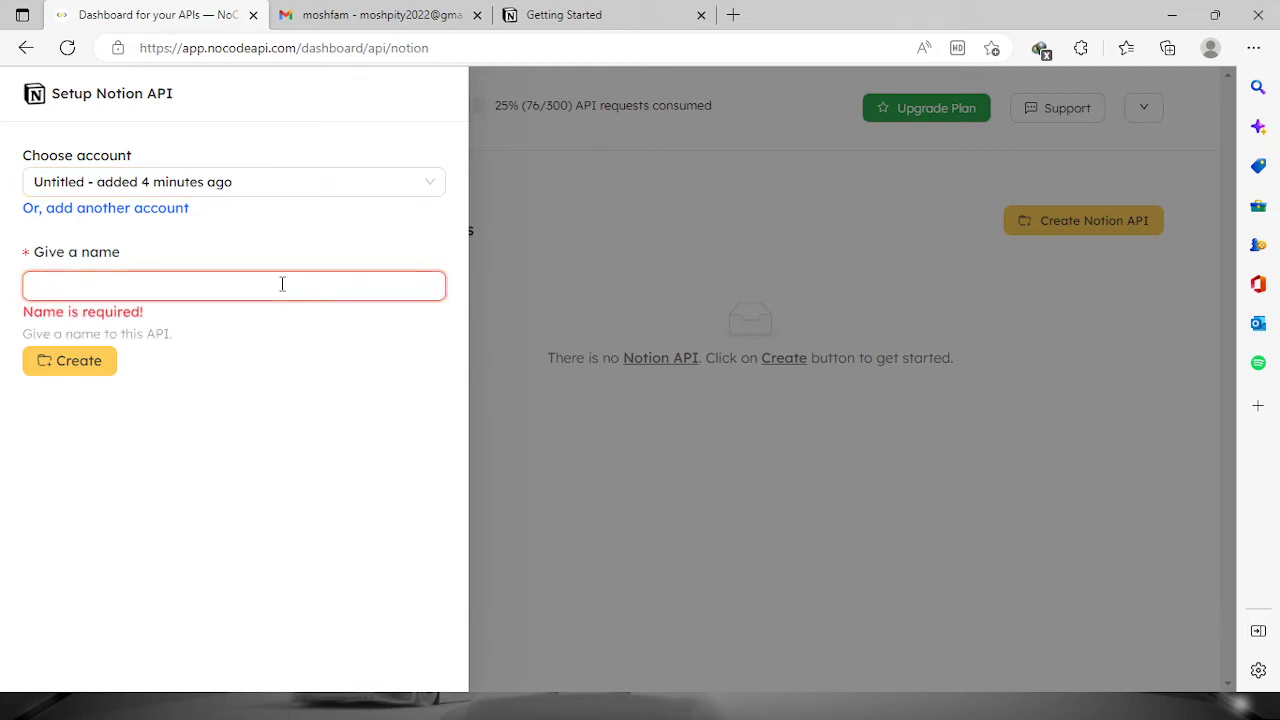
text(my)
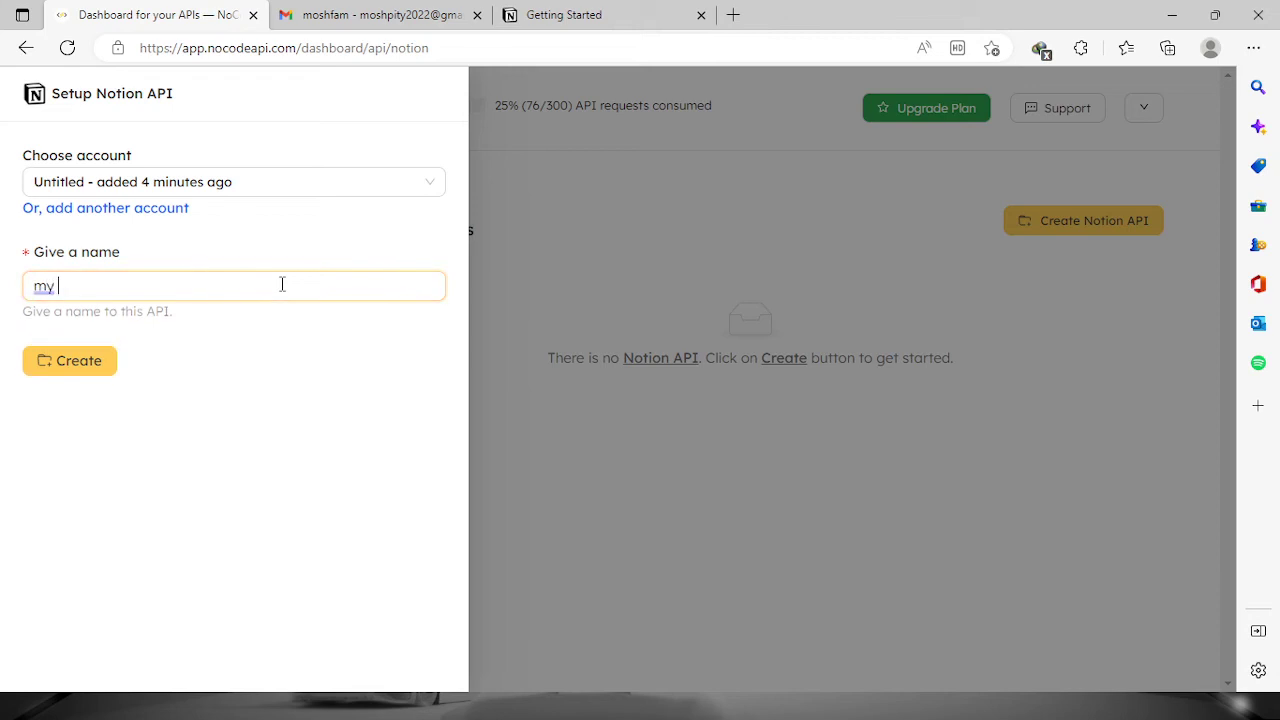
text(no)
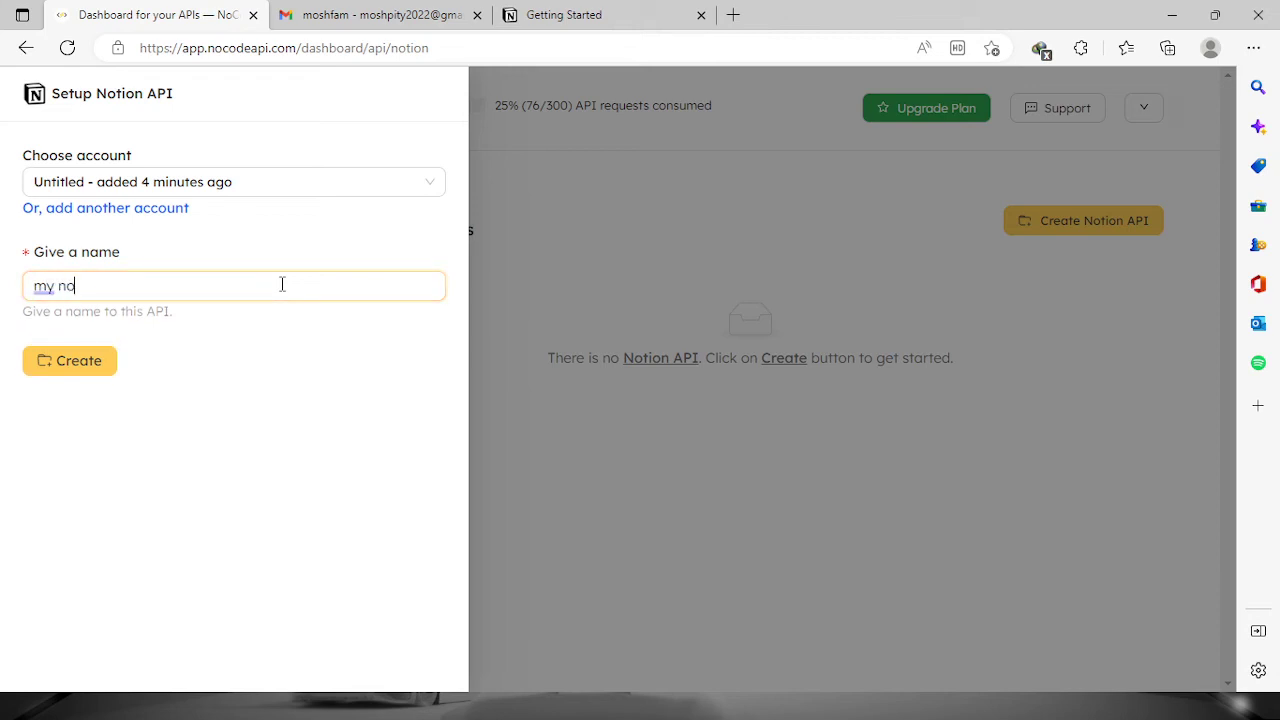
text(tion)
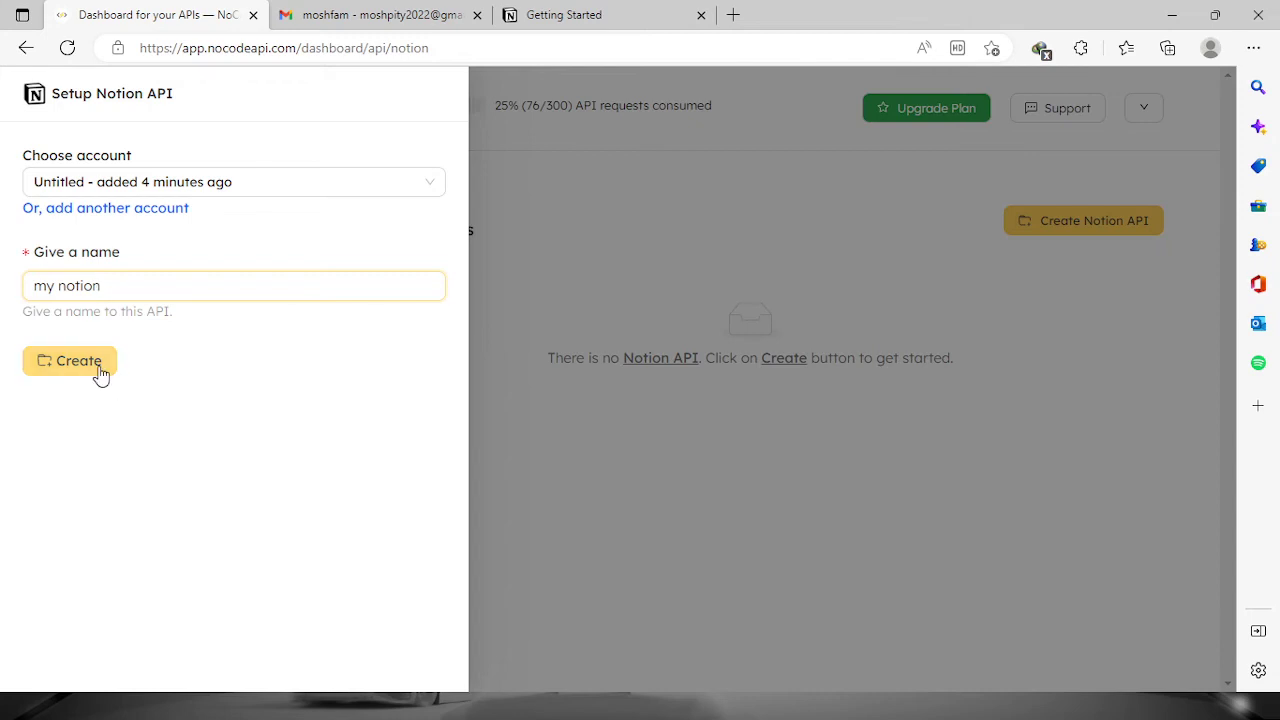
click(68, 360)
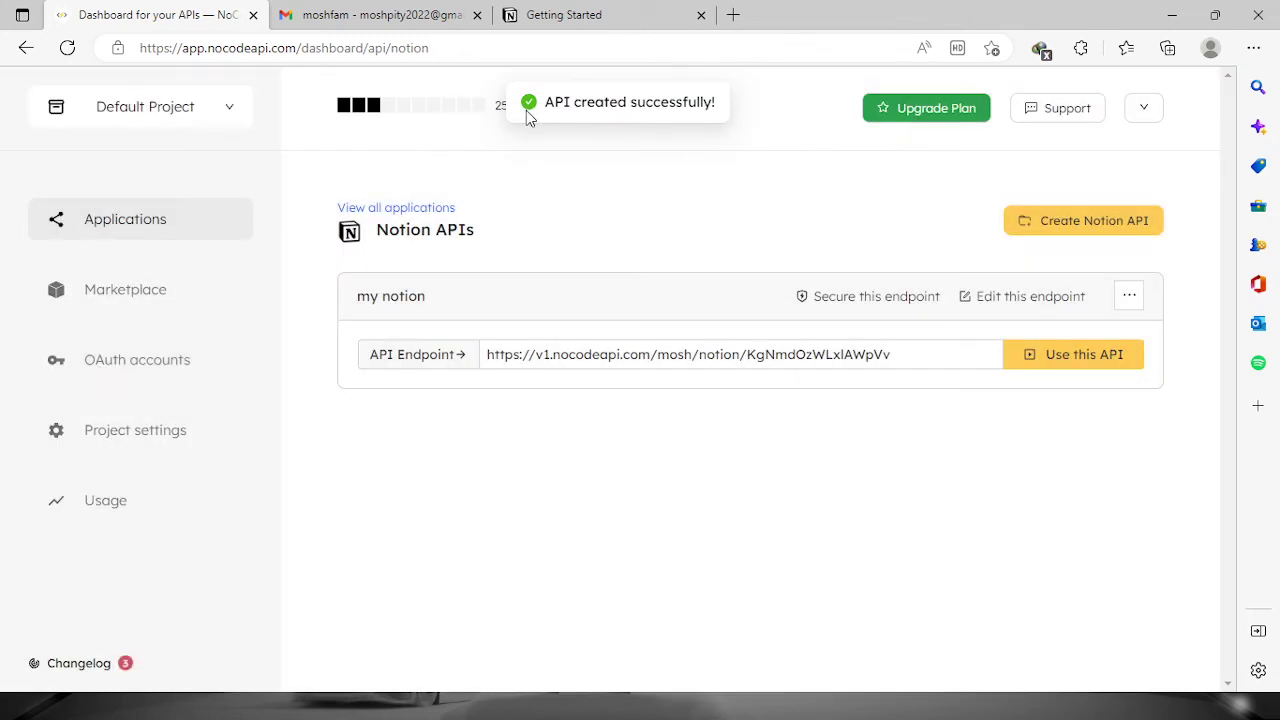
mouse_move(728, 112)
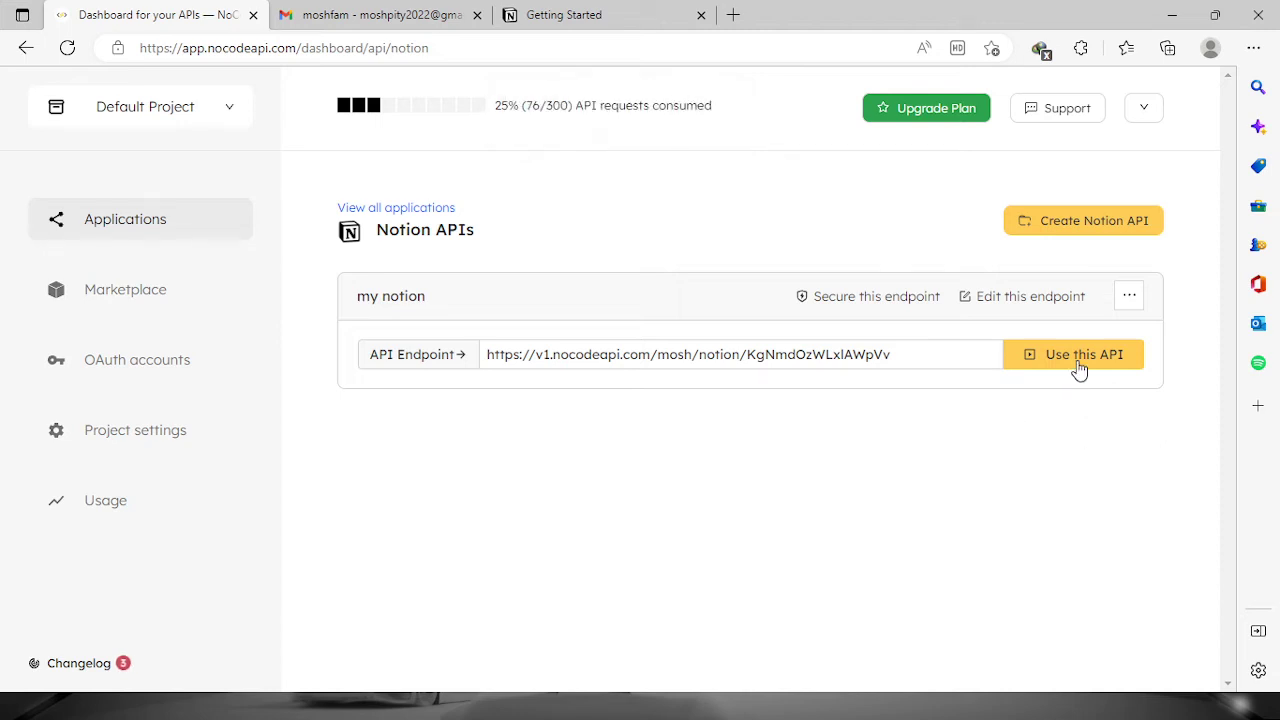
- Run the List databases request in the my notion playground and get the database list
click(1072, 354)
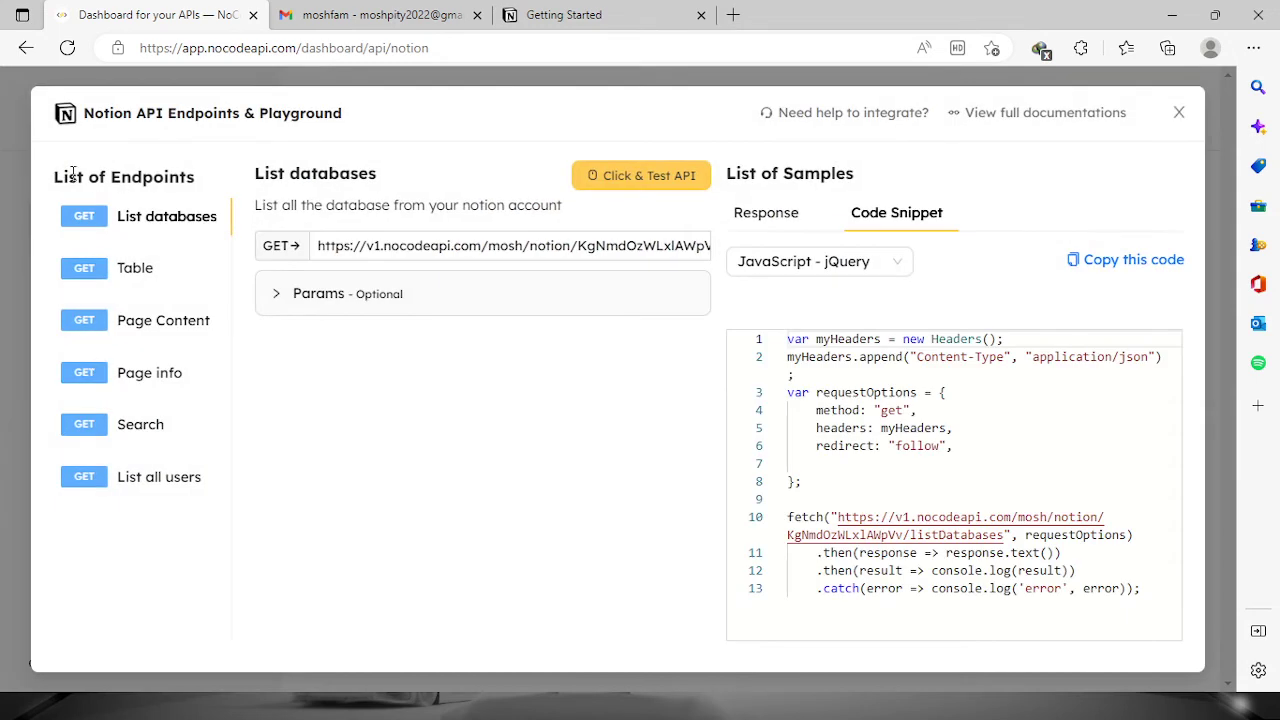
mouse_move(252, 200)
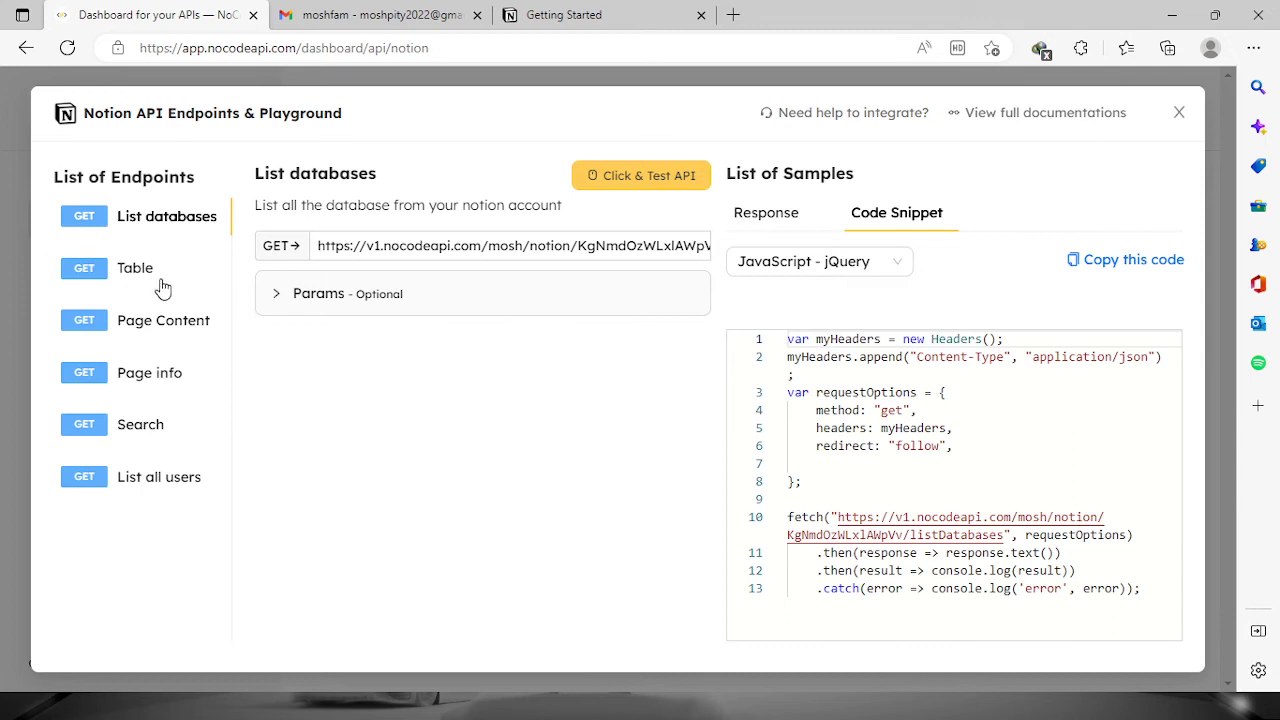
mouse_move(84, 140)
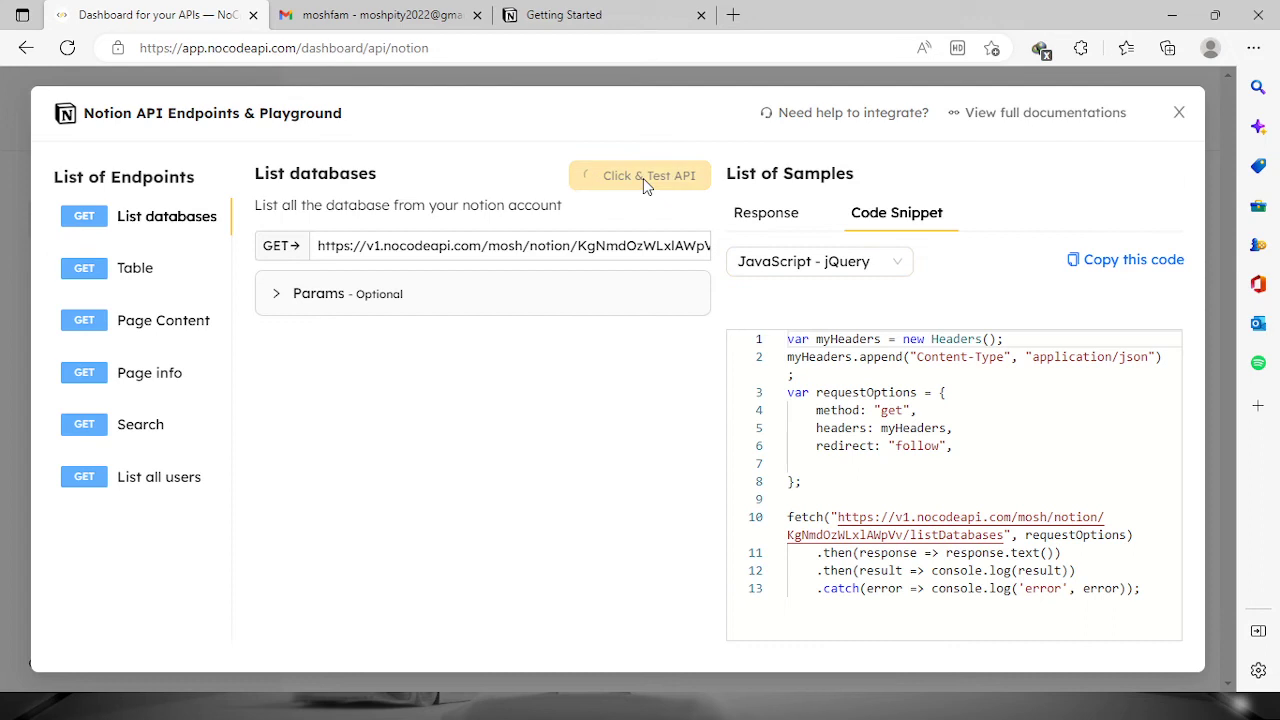
click(640, 176)
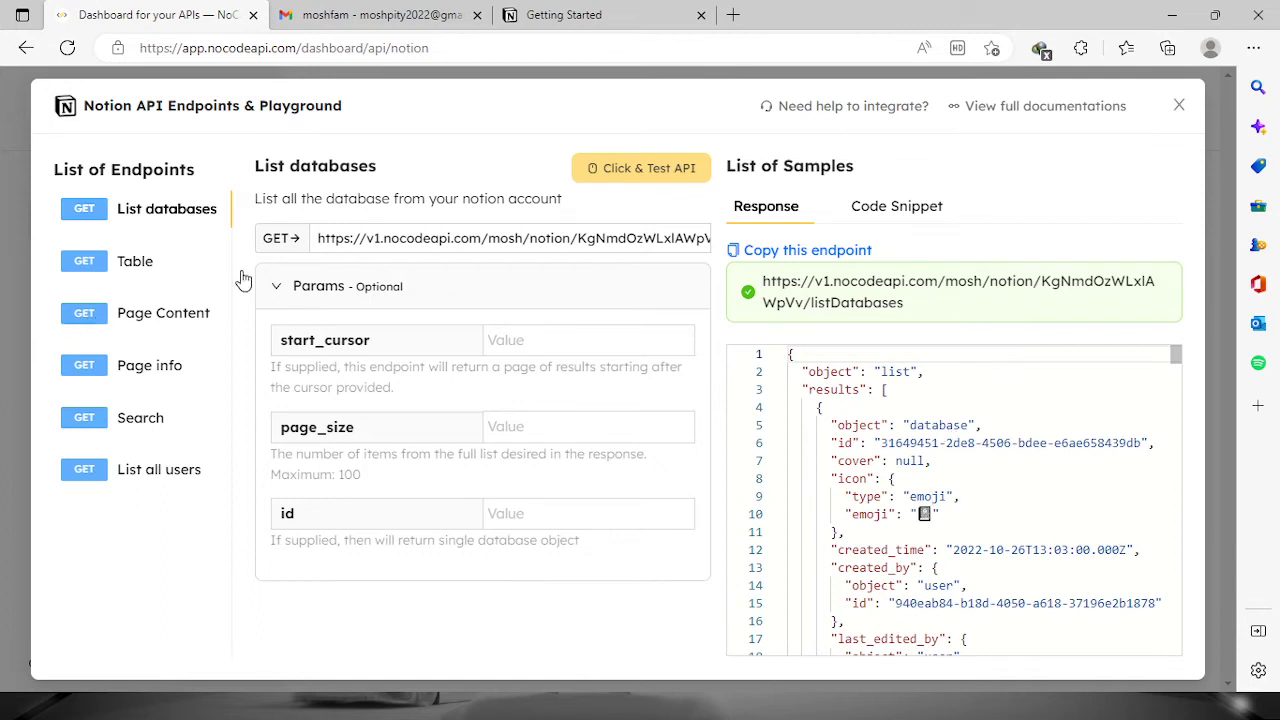
- Select the Page Content endpoint and copy the Getting Started page id from the Notion tab
click(164, 312)
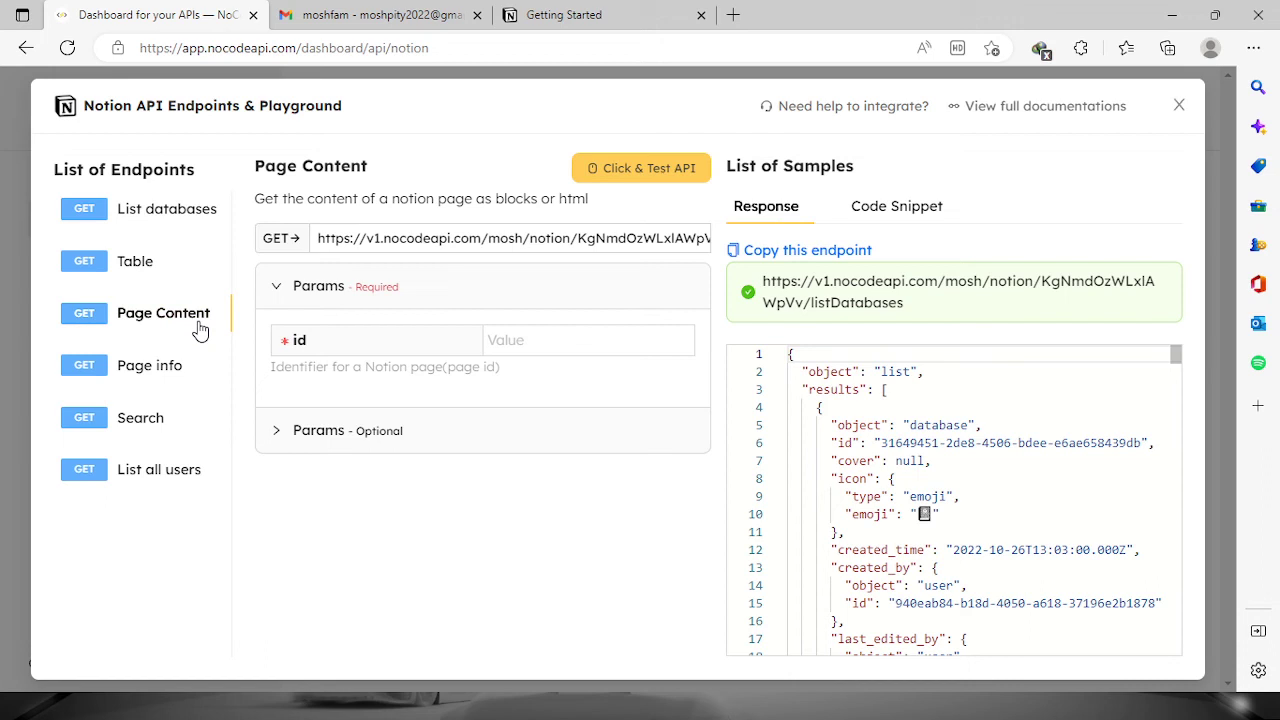
mouse_move(428, 360)
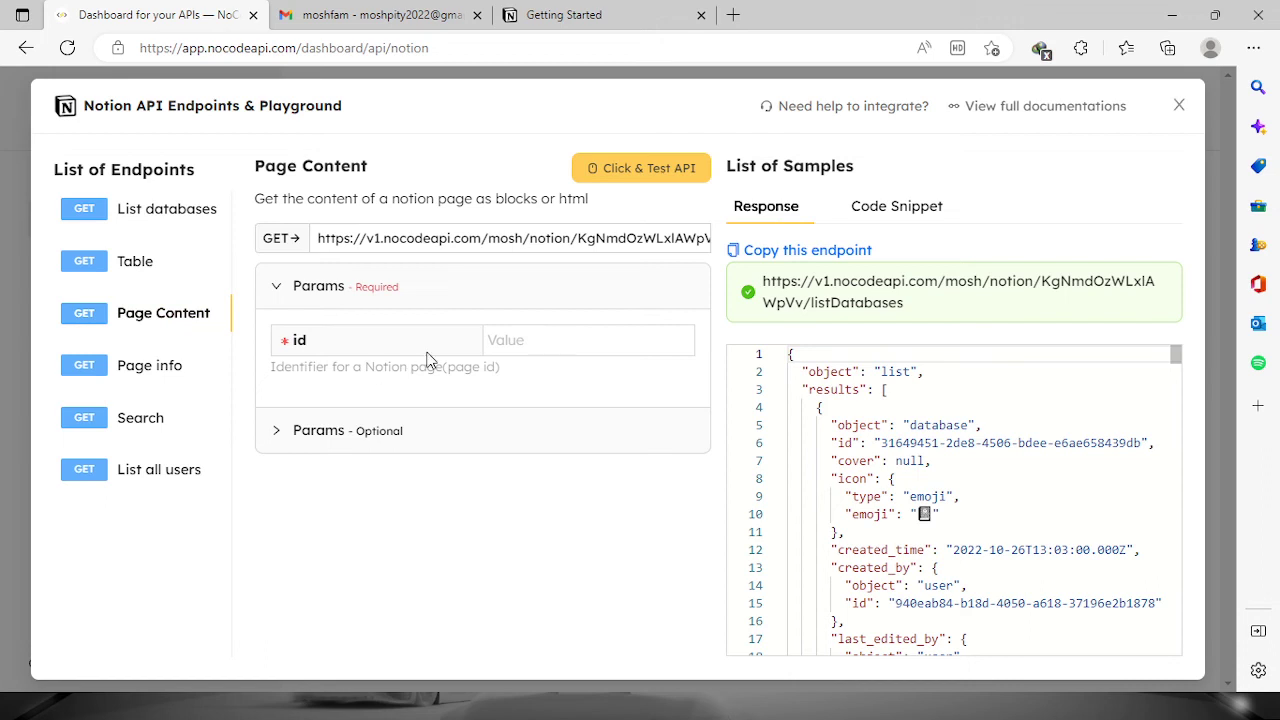
click(588, 340)
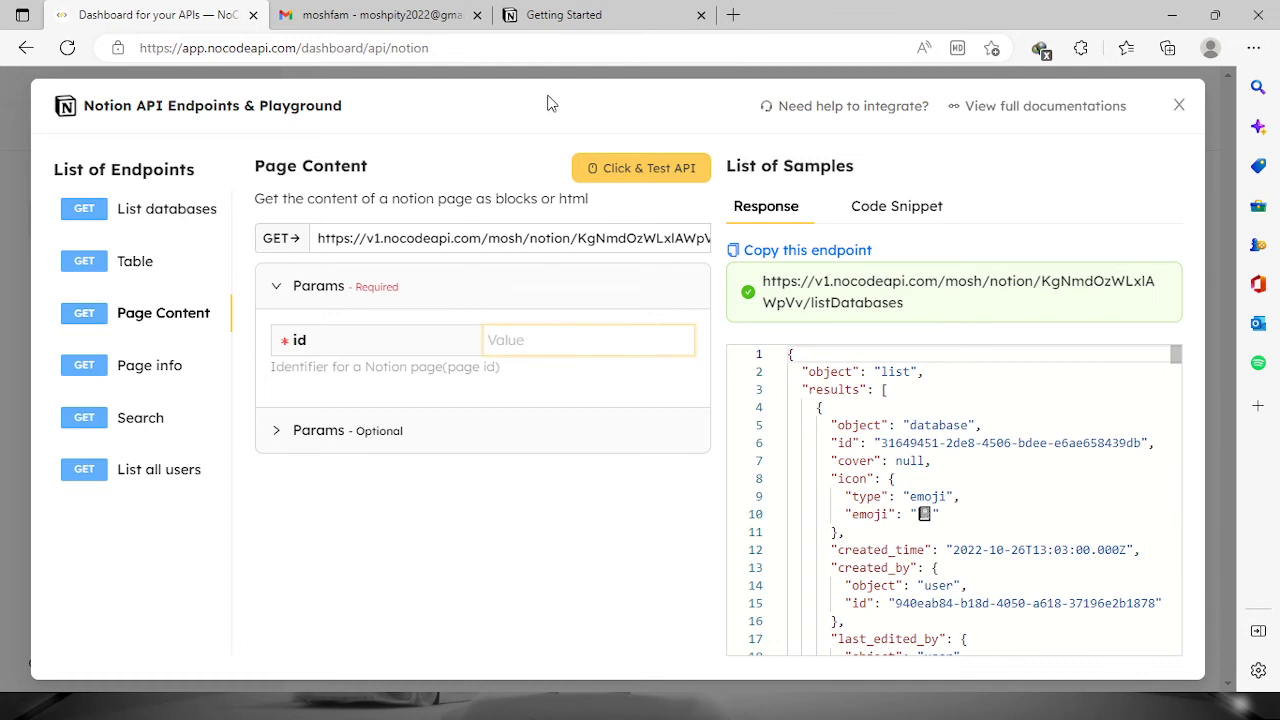
click(600, 14)
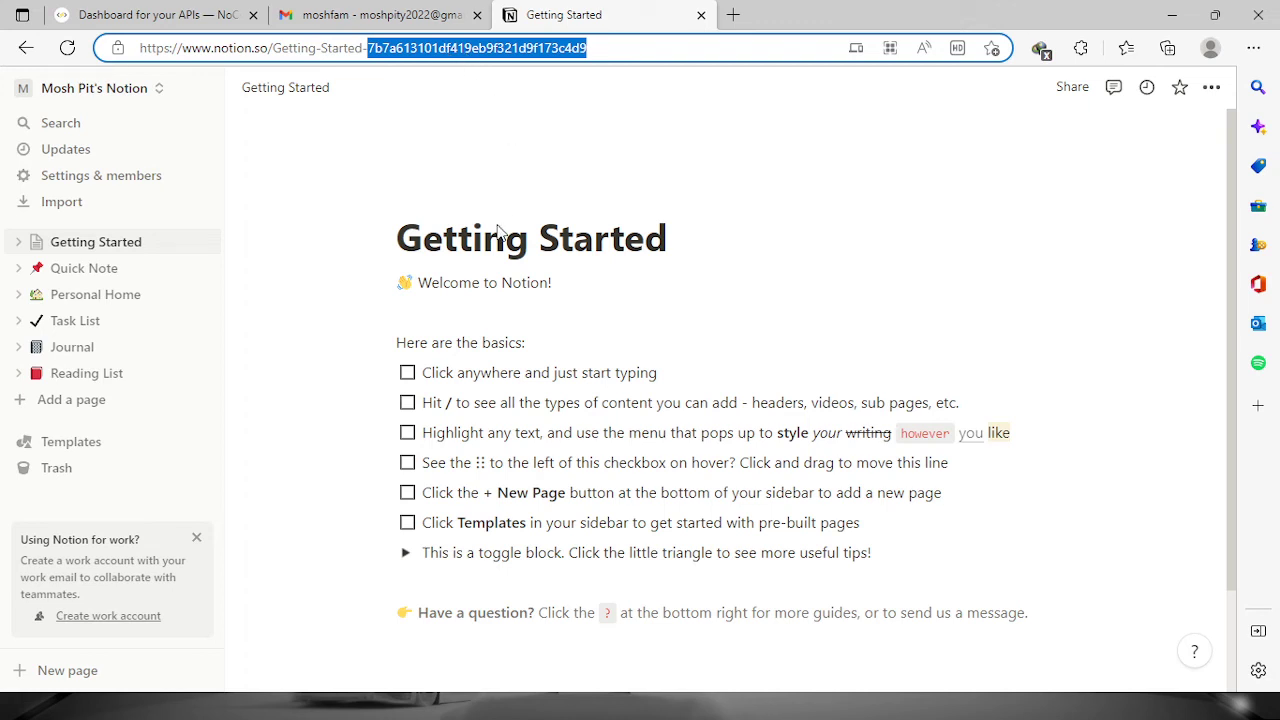
click(150, 14)
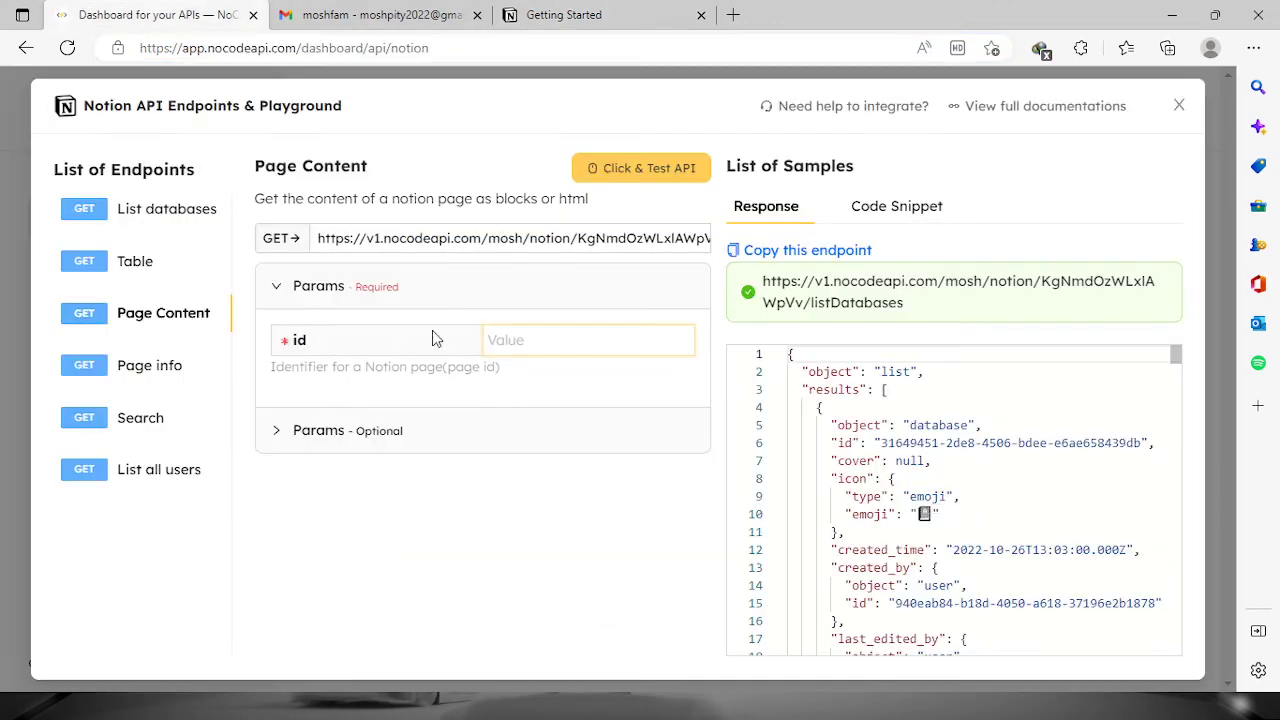
- Fetch page content as HTML for id 513101df419eb9f321d9f173c4d9, then move to Page info
text(513101df419eb9f321d9f173c4d9)
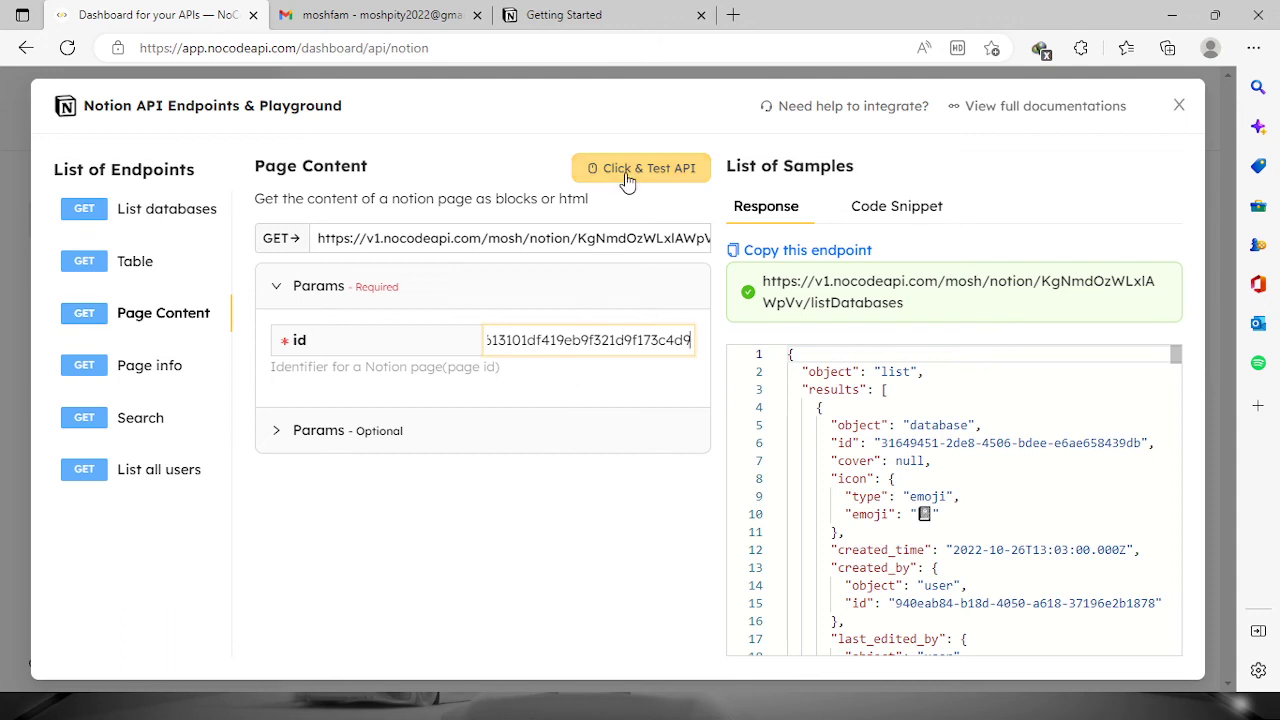
click(640, 168)
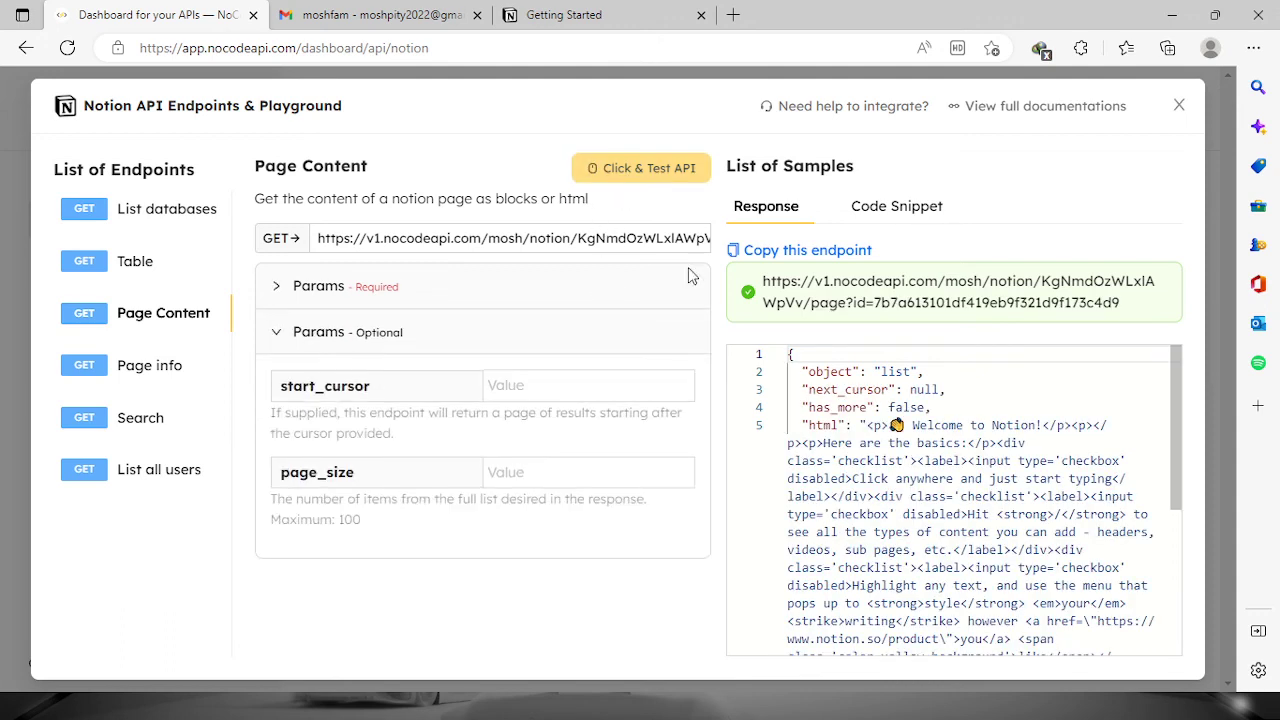
scroll(down, 3)
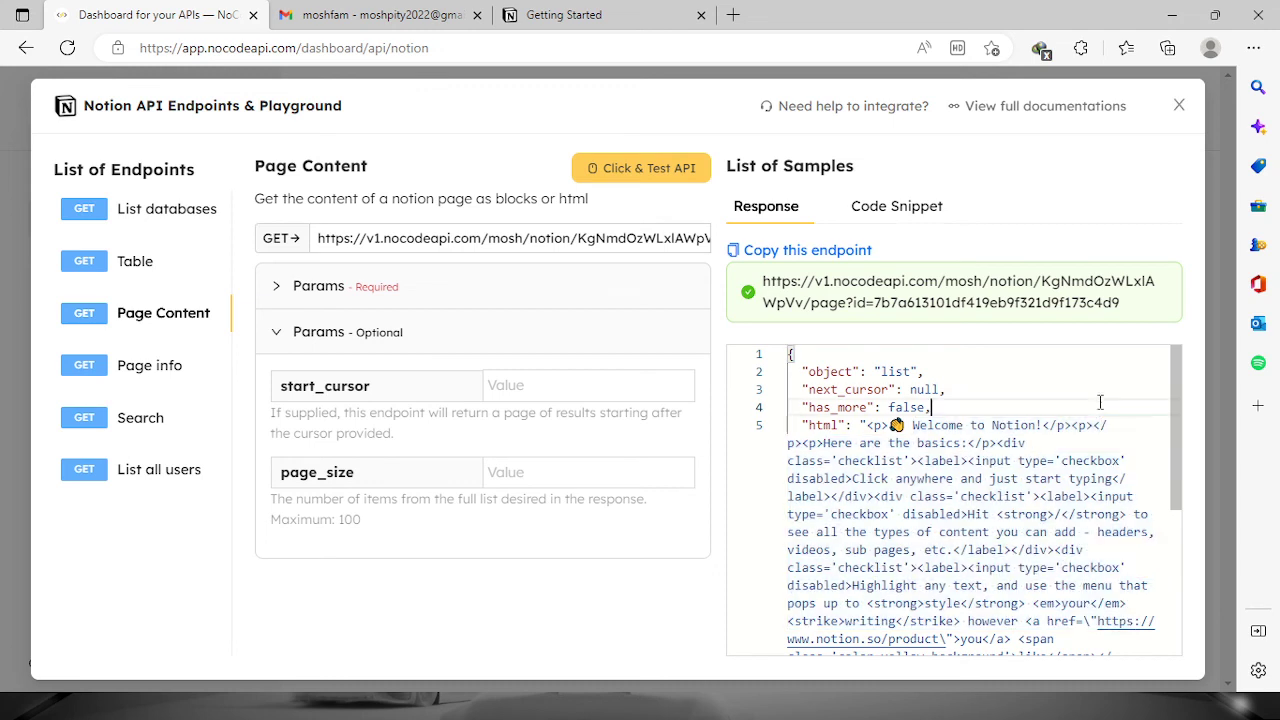
click(148, 364)
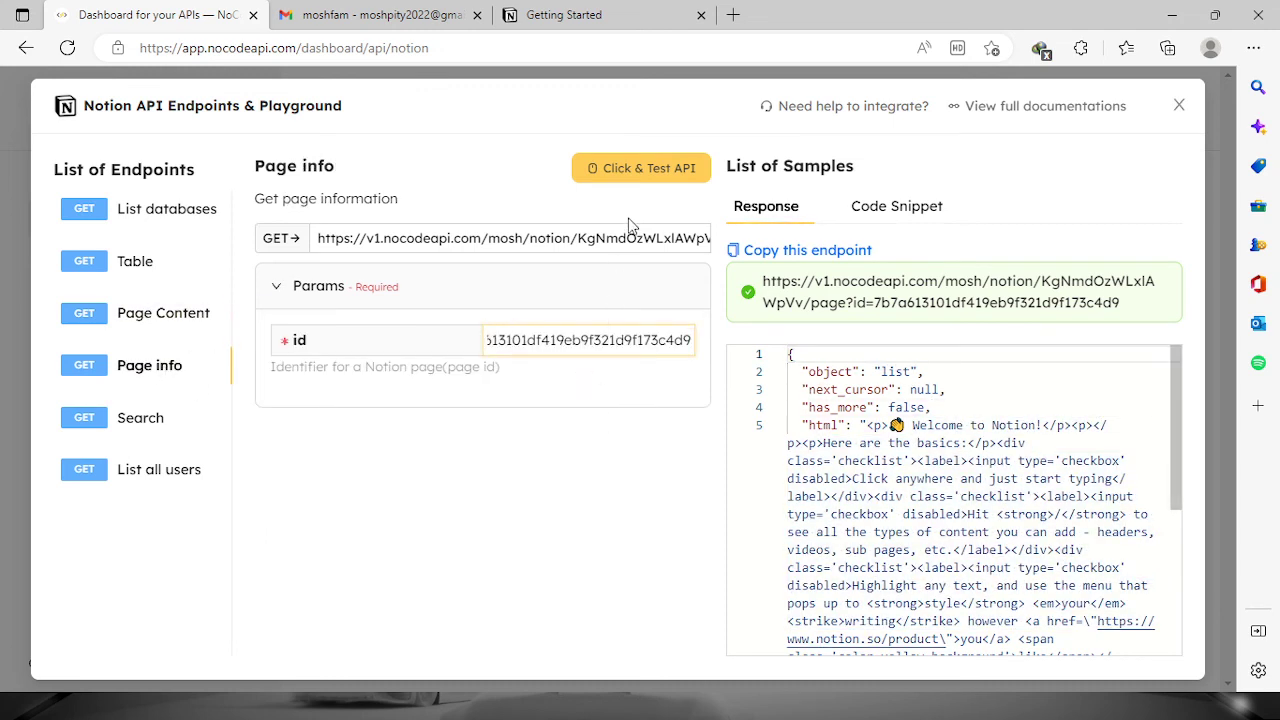
- Retrieve the Getting Started page's metadata via Page info, then select List all users
click(640, 168)
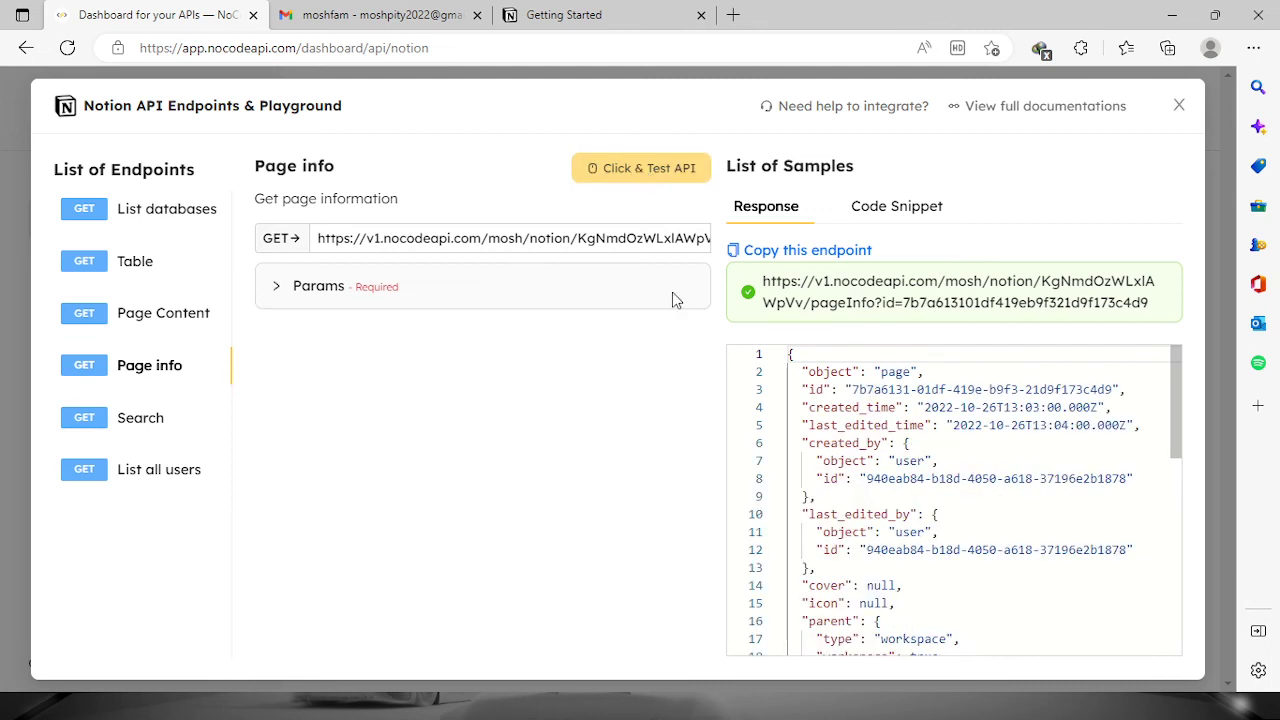
mouse_move(938, 558)
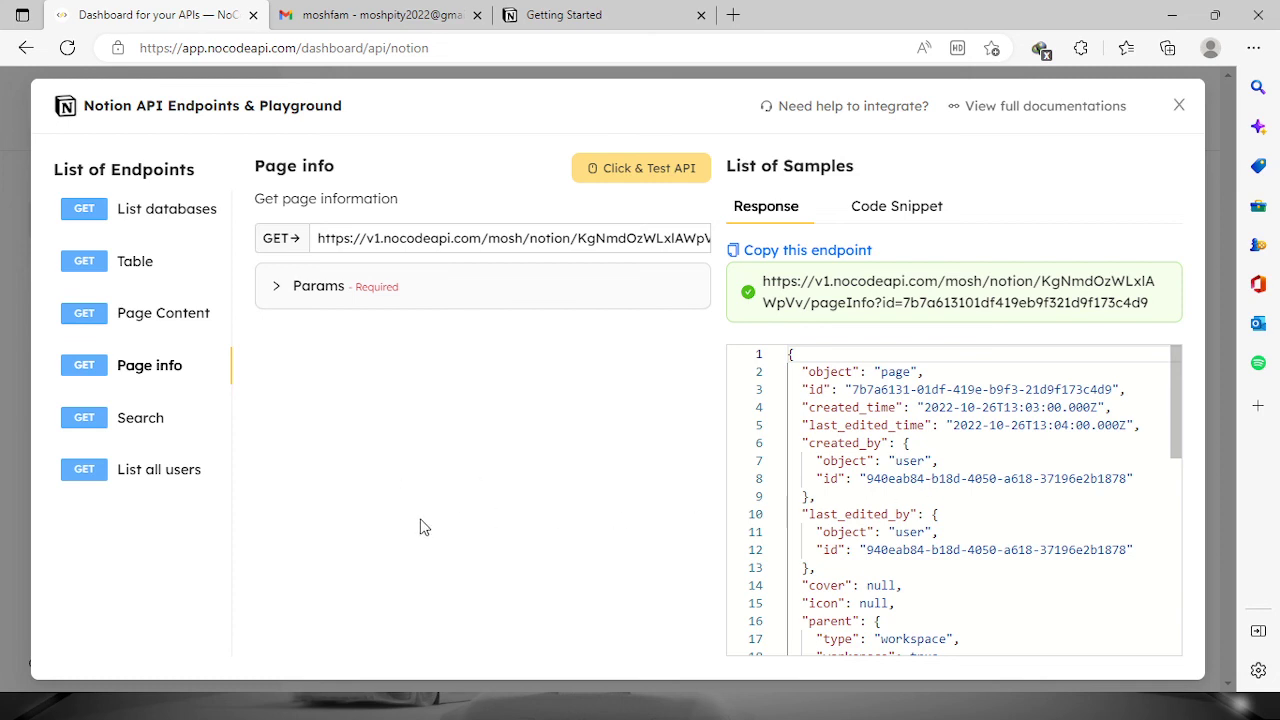
click(160, 468)
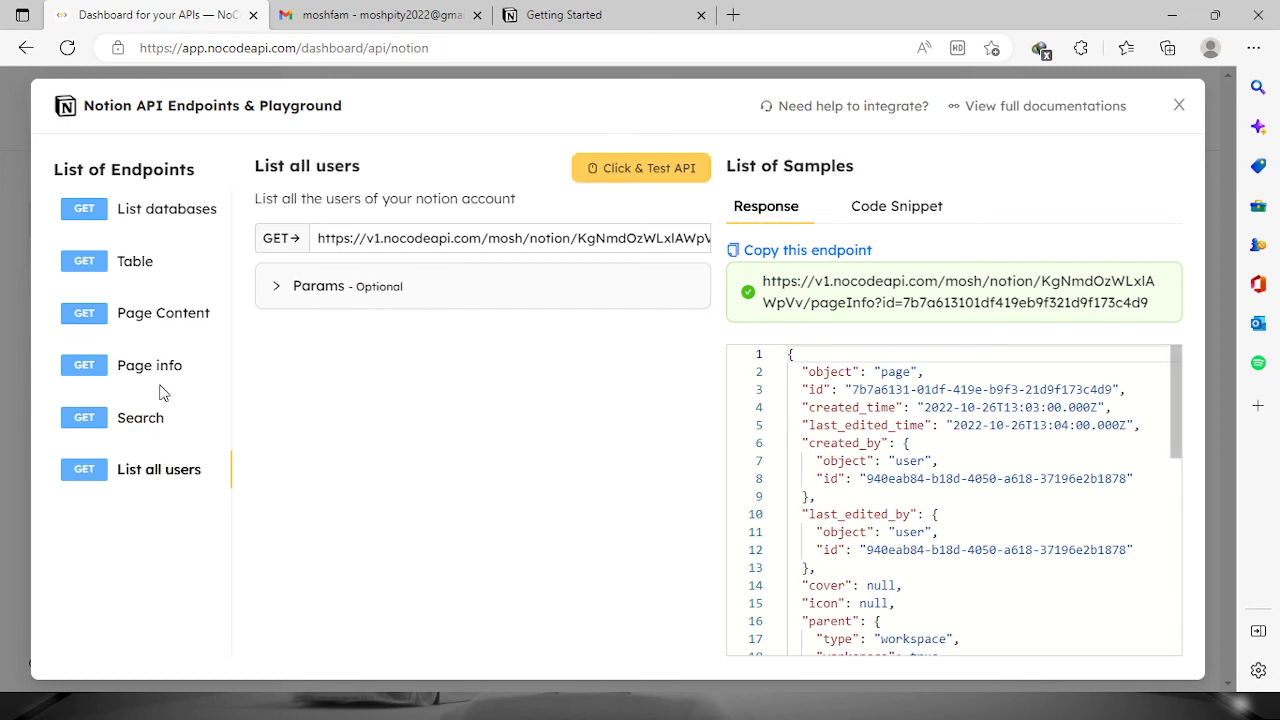
- Browse the Search and Page Content endpoints and return to List databases without running requests
click(168, 208)
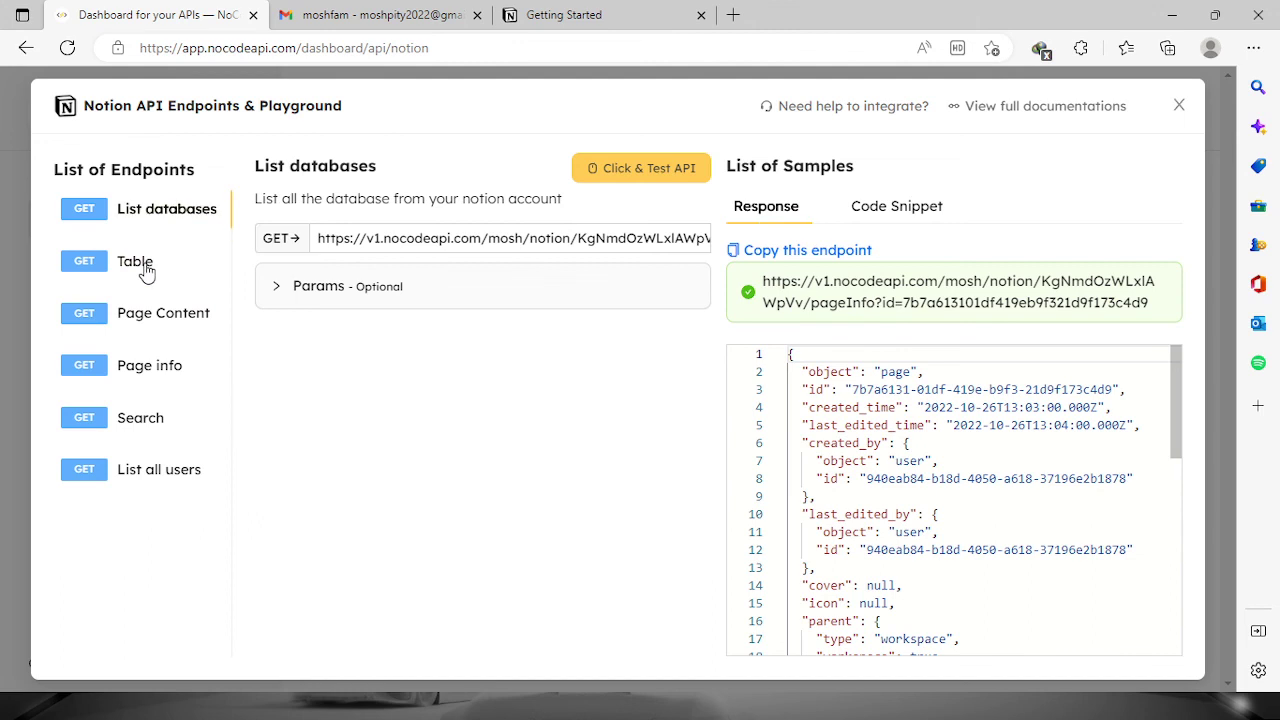
click(140, 418)
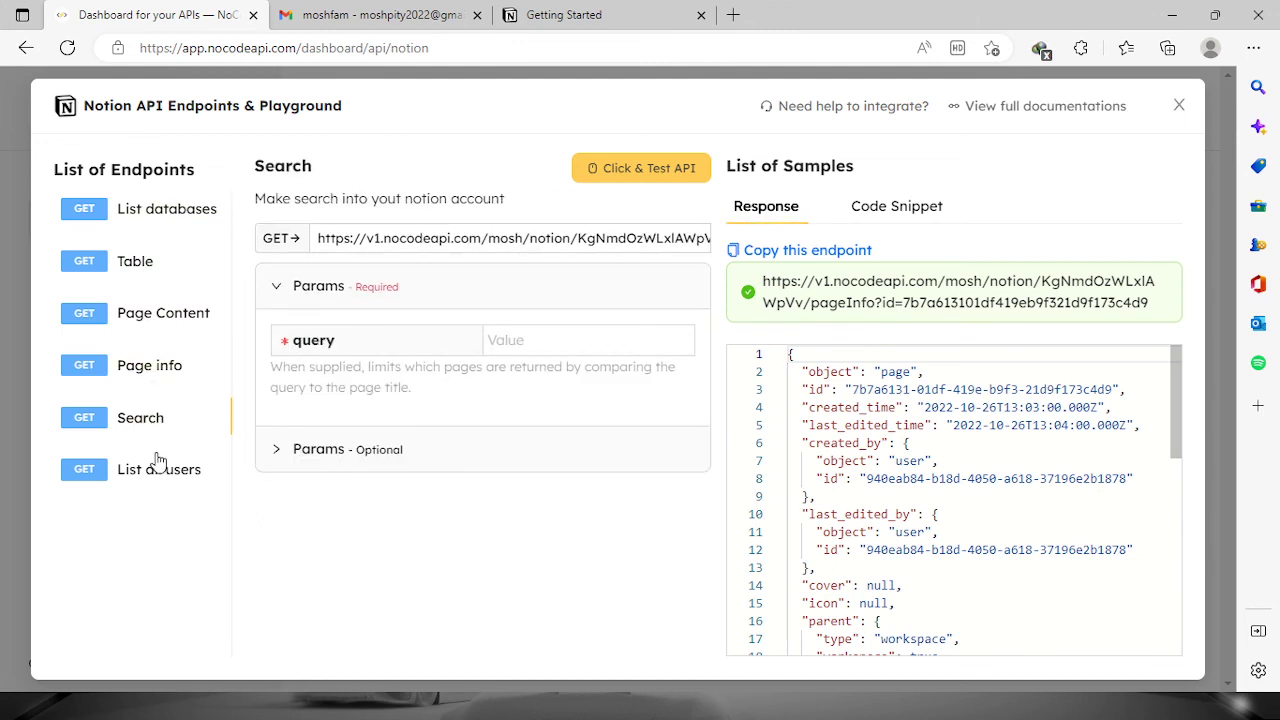
click(164, 312)
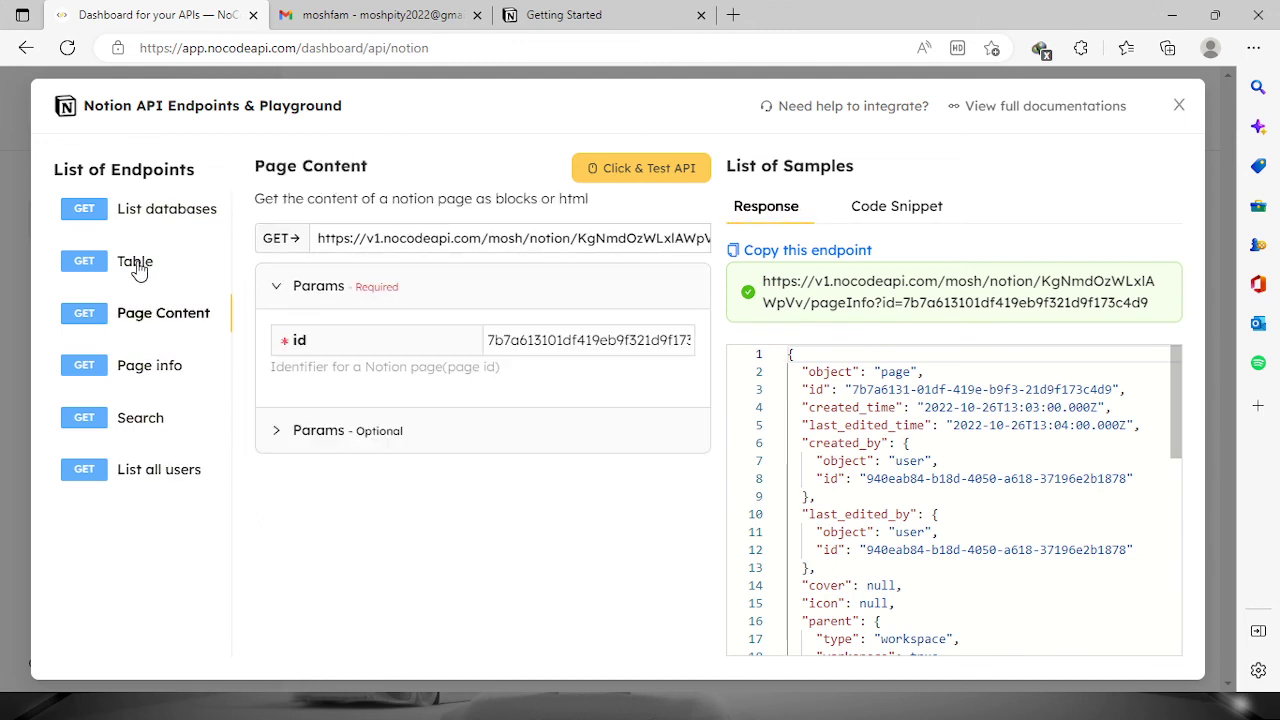
click(166, 208)
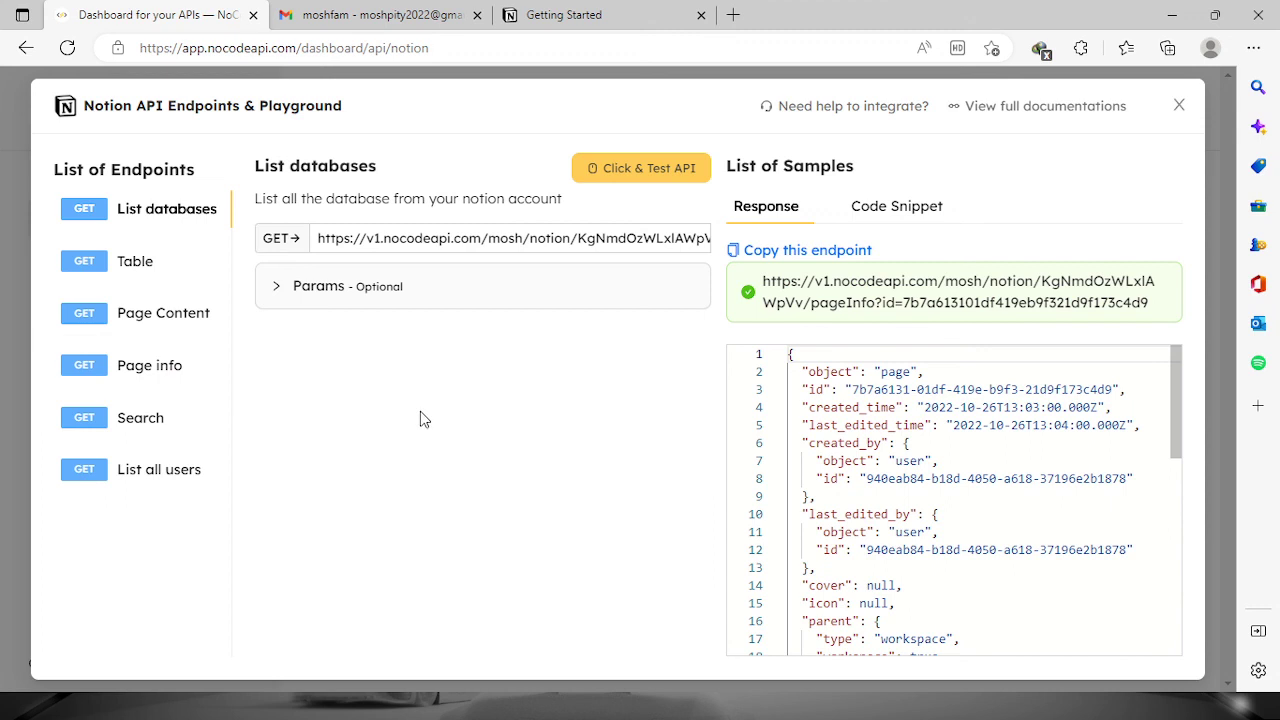
mouse_move(576, 612)
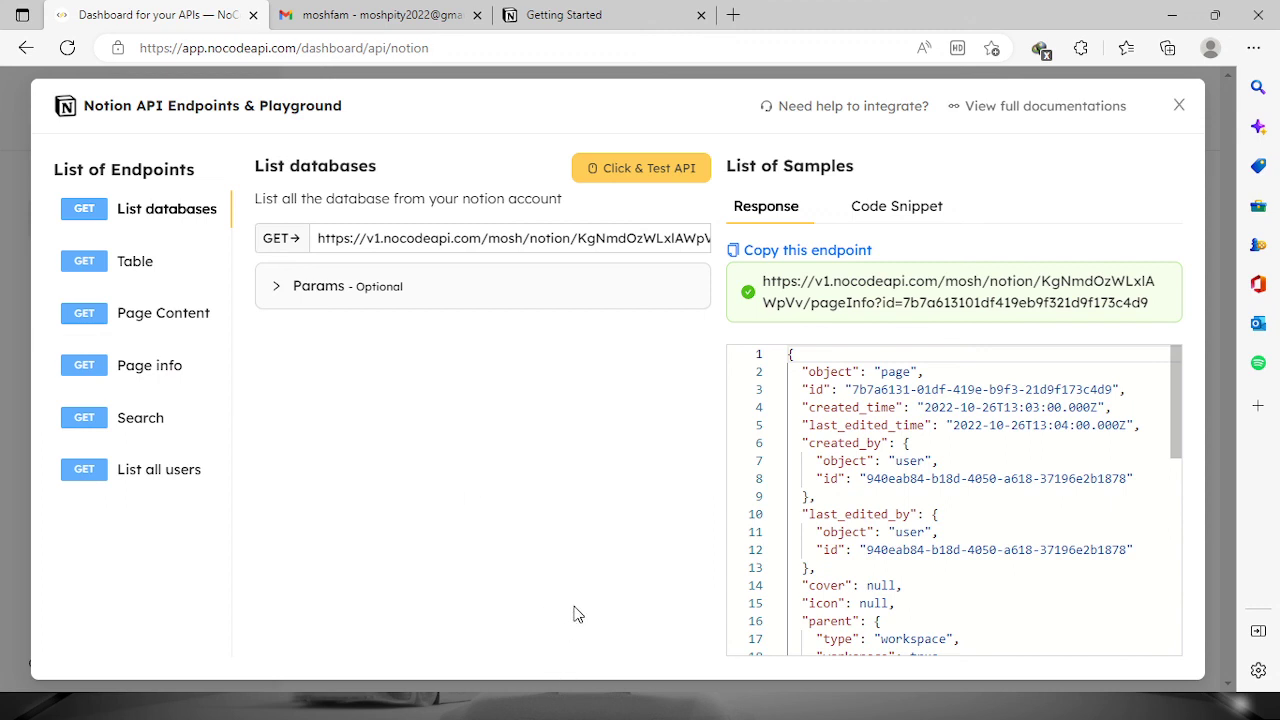